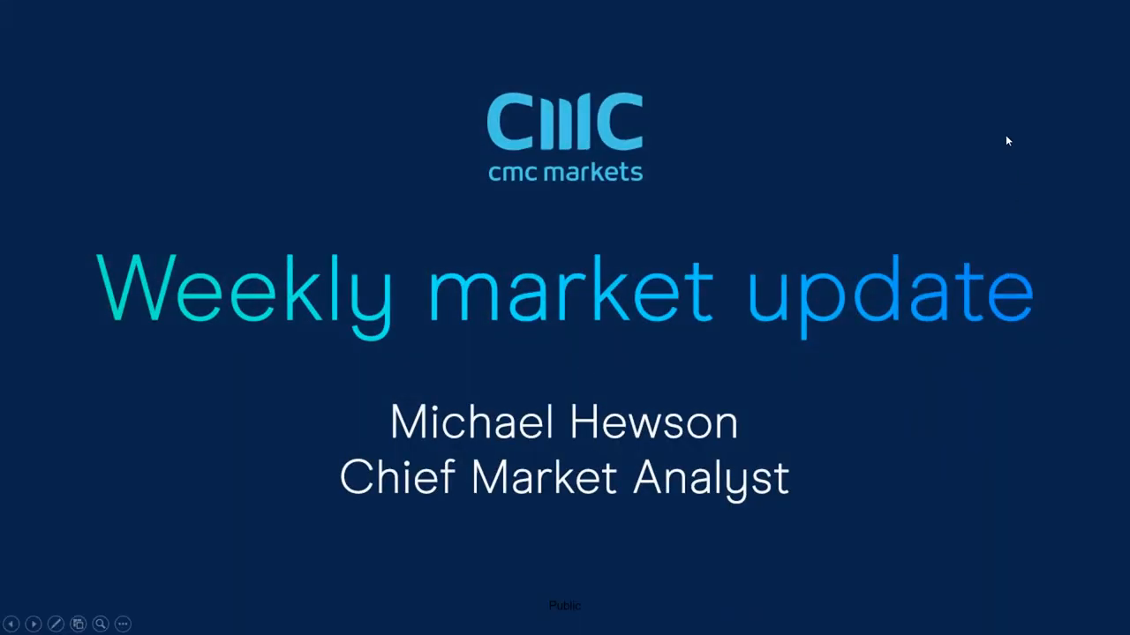
mouse_move(1100, 139)
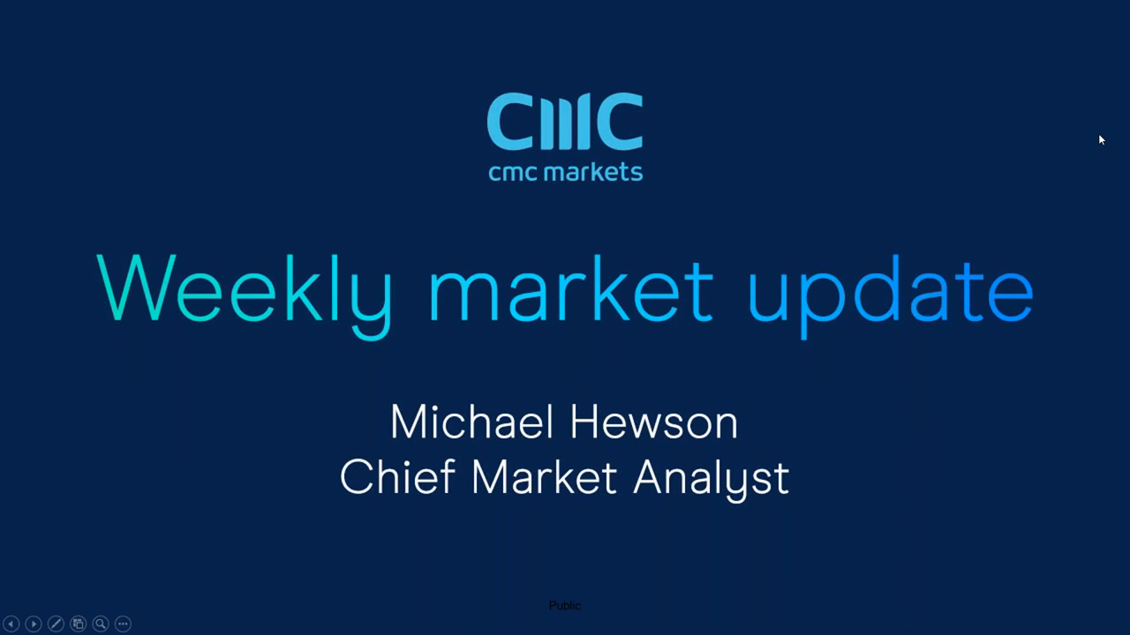
mouse_move(805, 307)
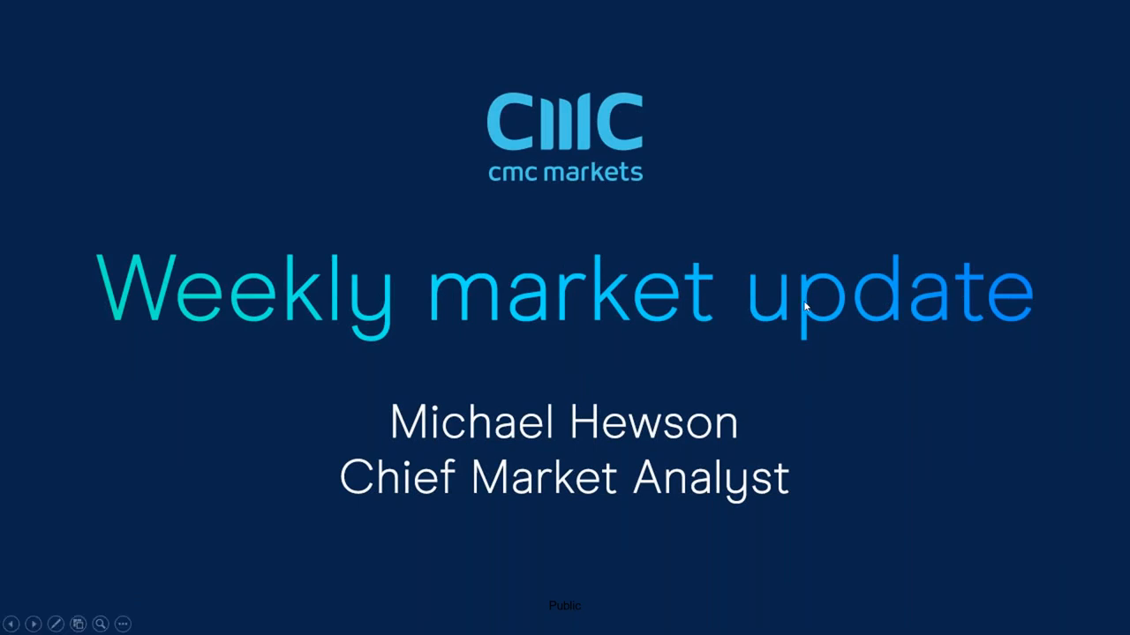
mouse_move(427, 314)
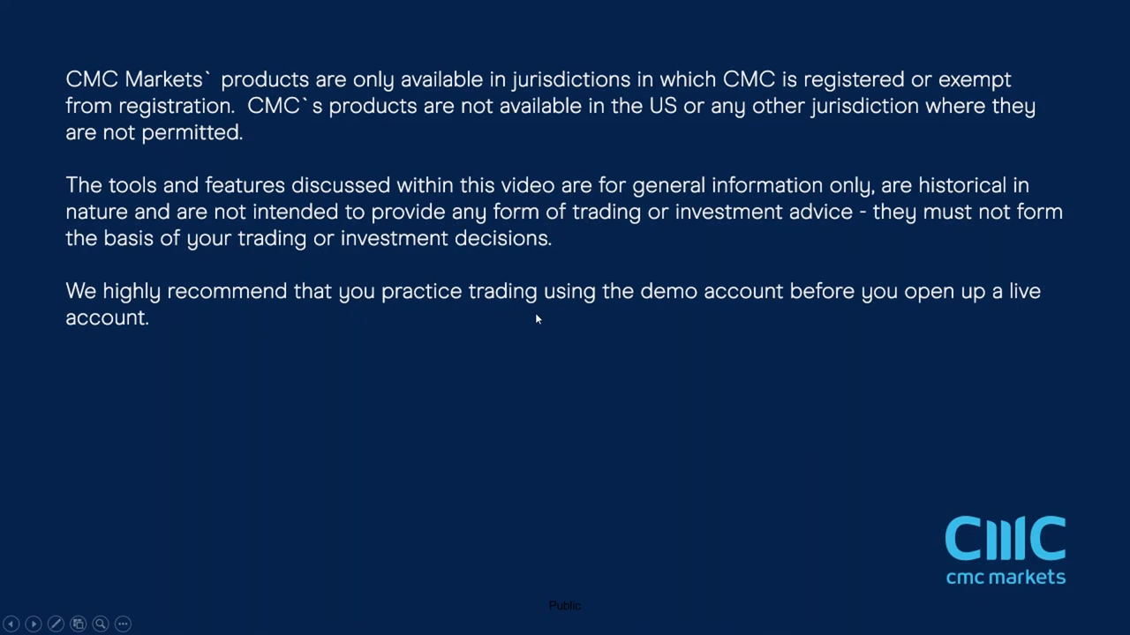
mouse_move(544, 311)
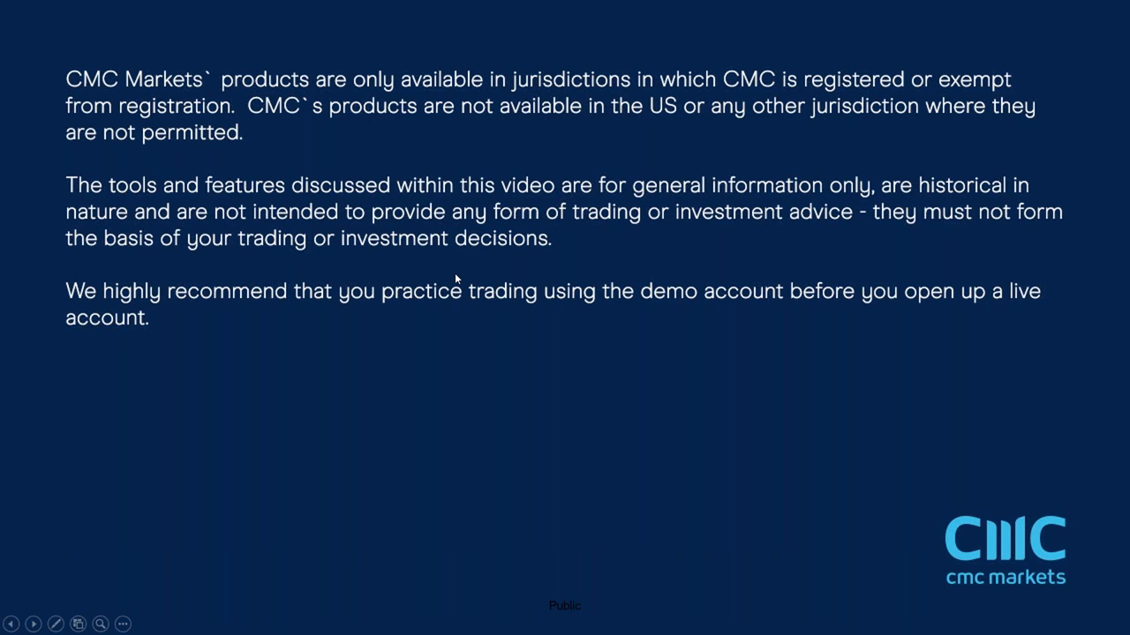
mouse_move(569, 276)
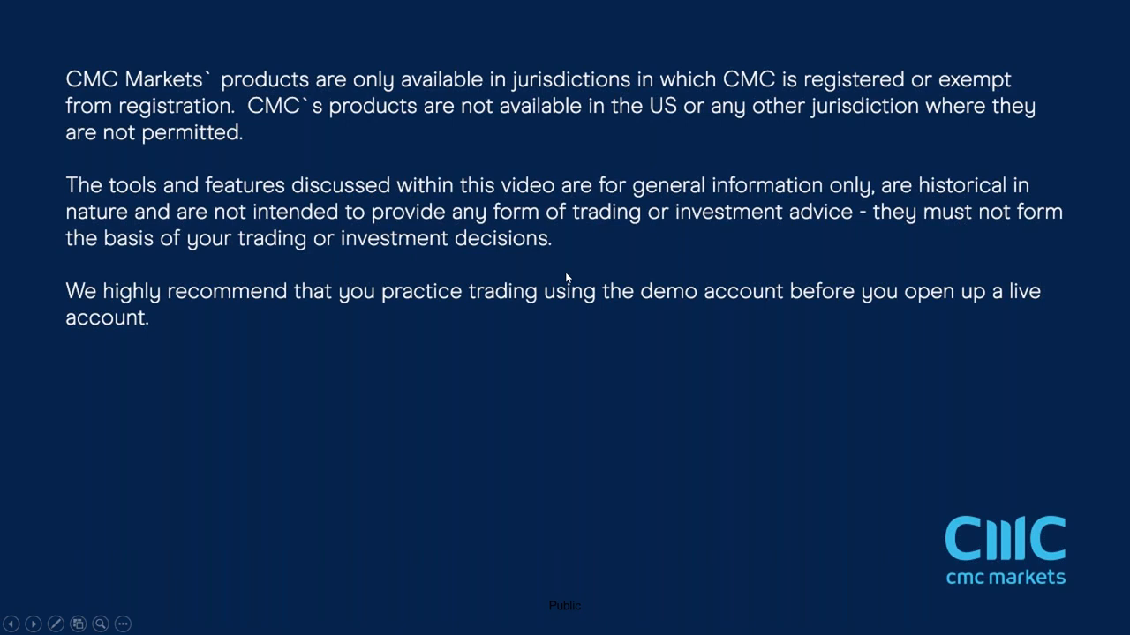
mouse_move(583, 228)
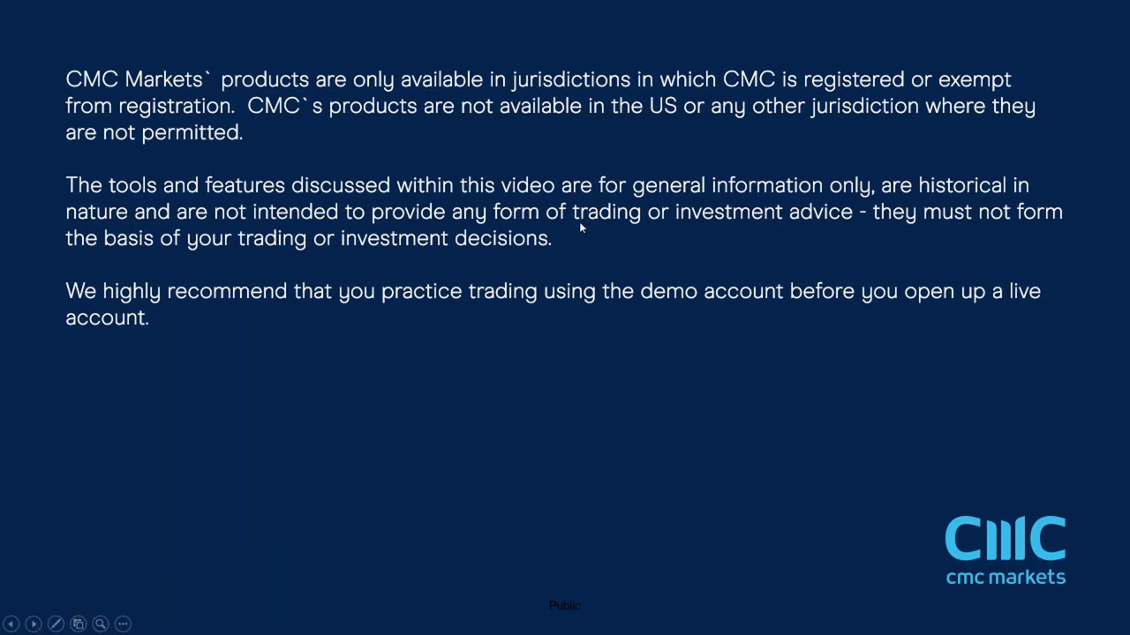
mouse_move(548, 272)
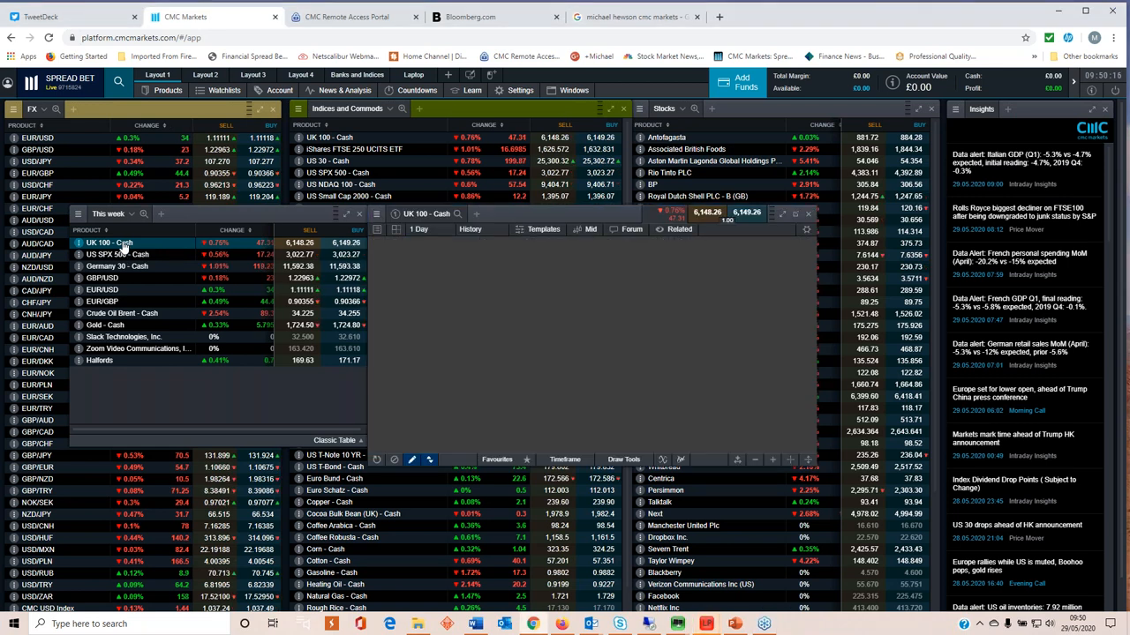
Step: Show the daily UK 100 Cash chart with trend lines and the Stochastic panel
click(475, 230)
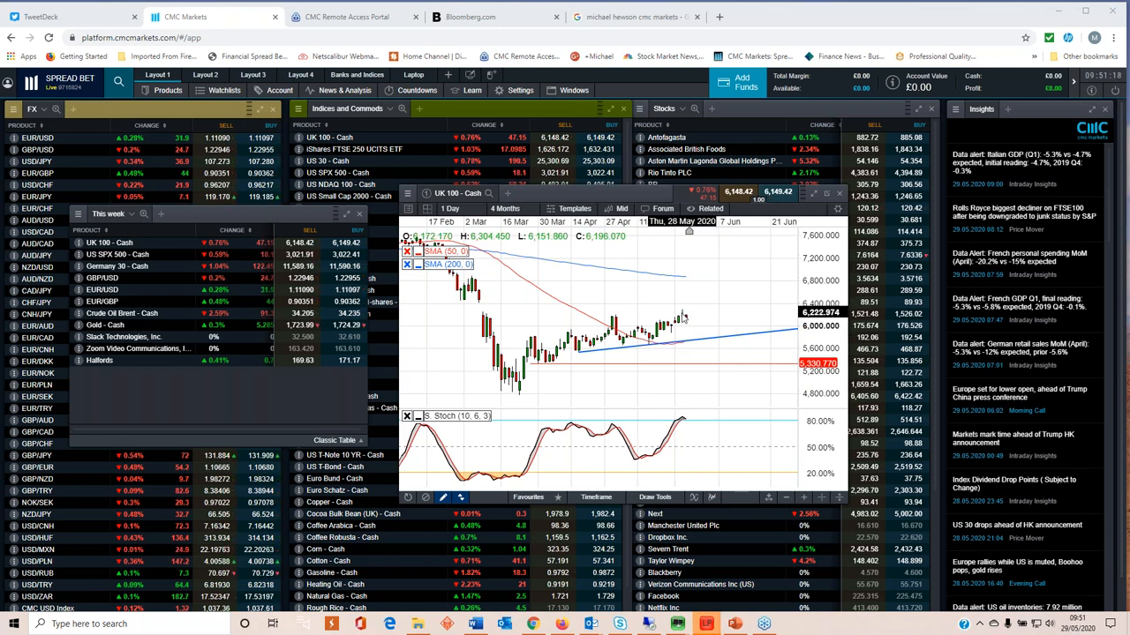
mouse_move(653, 317)
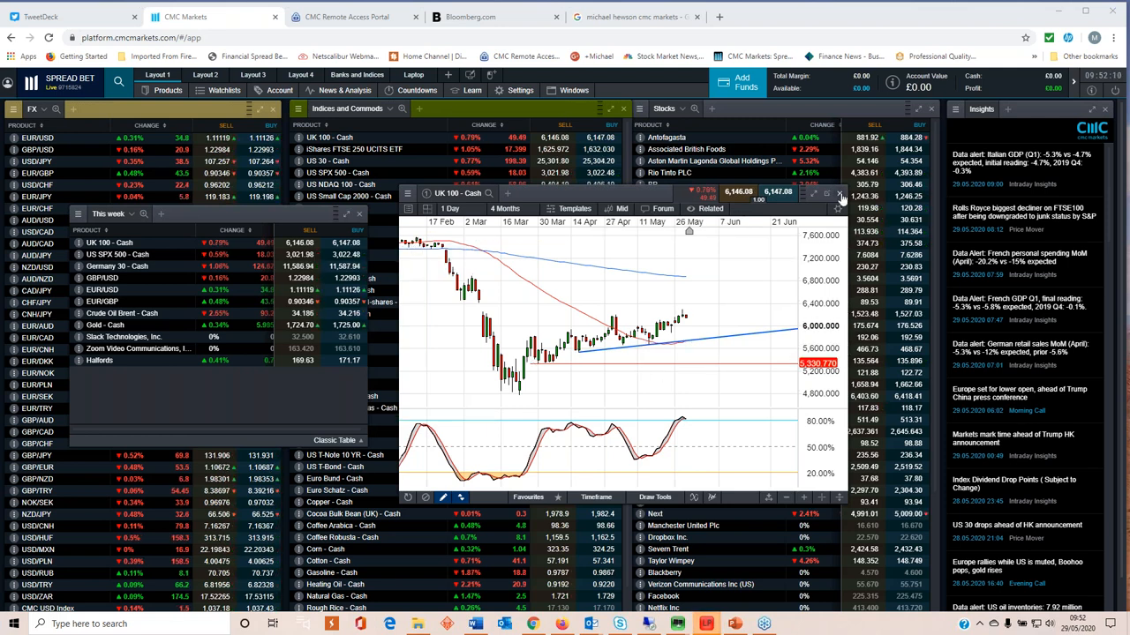
Step: Load US SPX 500 Cash into the chart with Fibonacci retracement levels
click(120, 265)
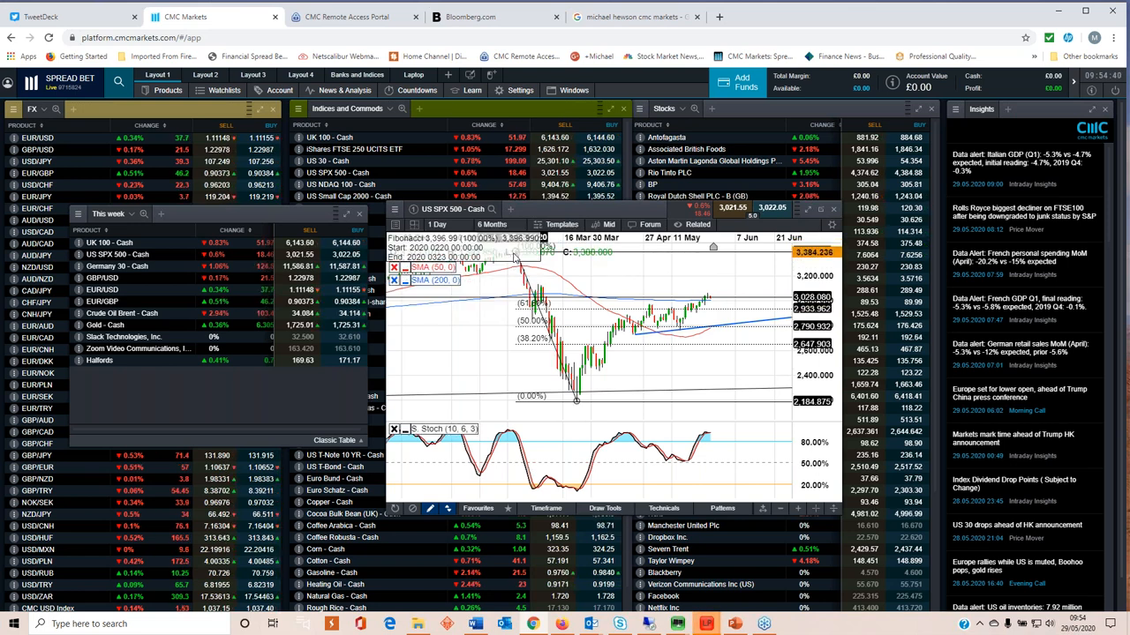
drag(579, 256, 579, 410)
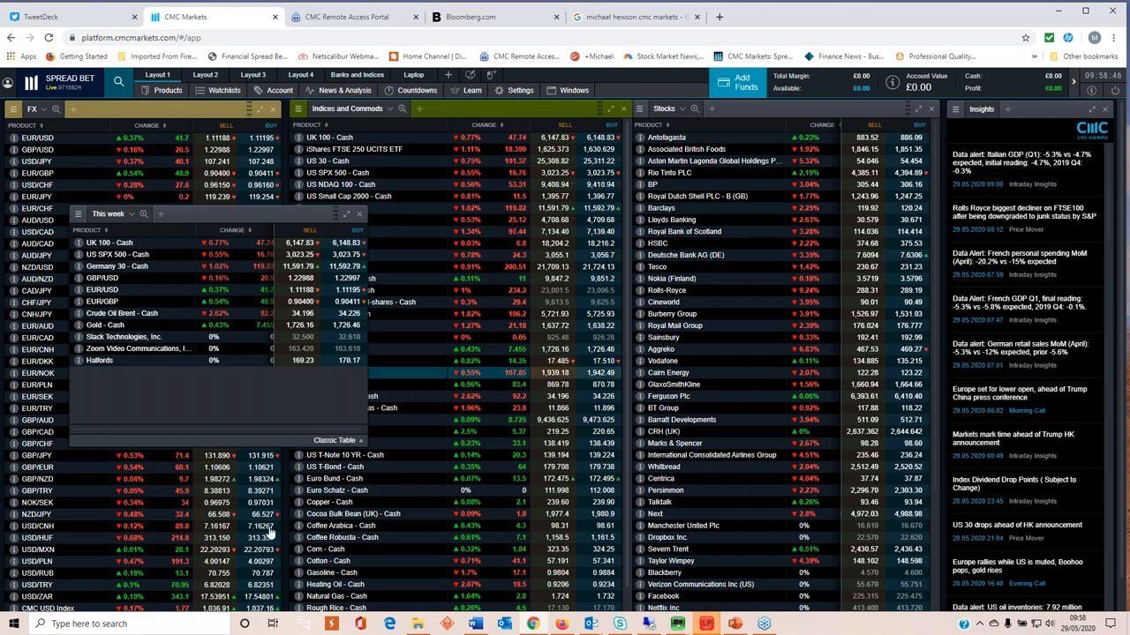
mouse_move(120, 264)
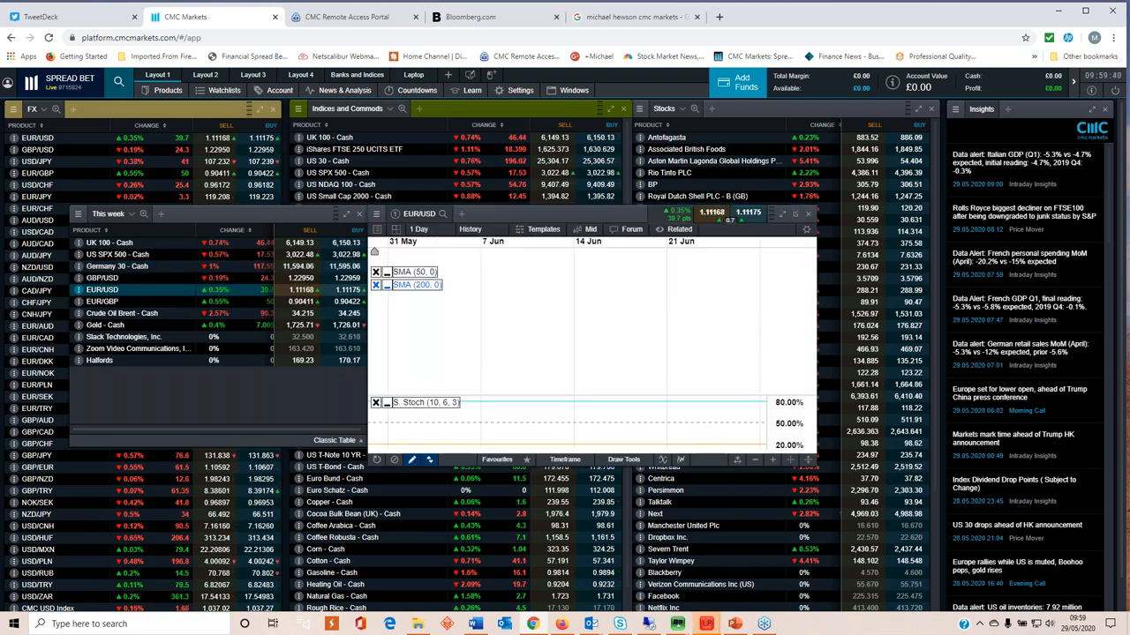
Step: Change the EUR/USD chart interval to 1 Week, giving a 2 Years range
click(473, 229)
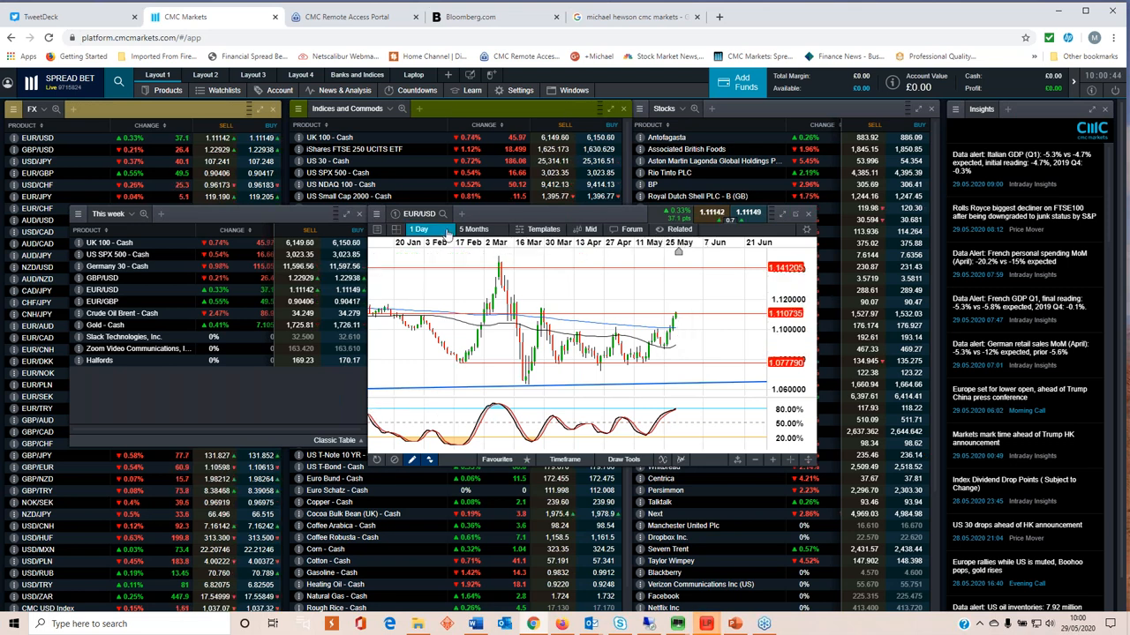
click(420, 230)
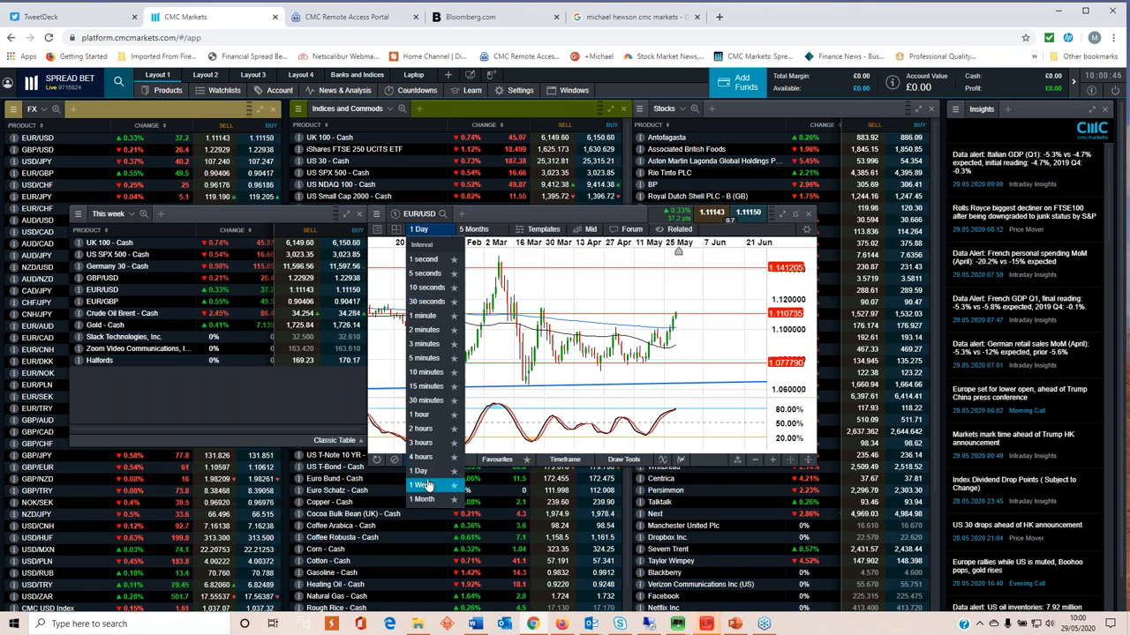
click(420, 483)
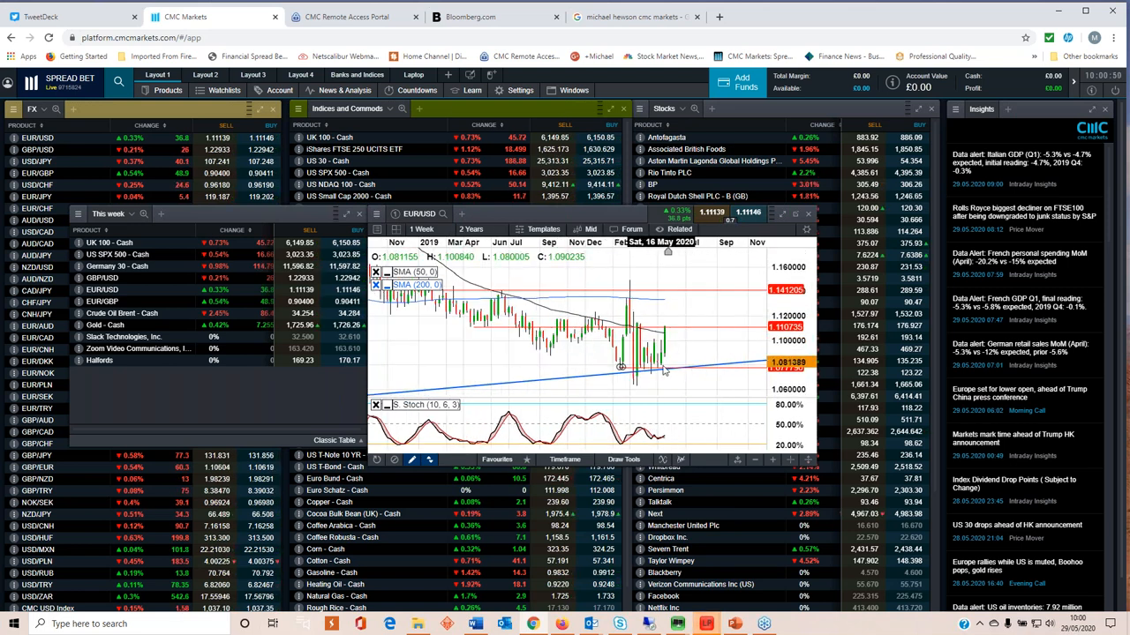
Step: Set the EUR/USD chart back to 1 Day bars over 4 Months
click(422, 230)
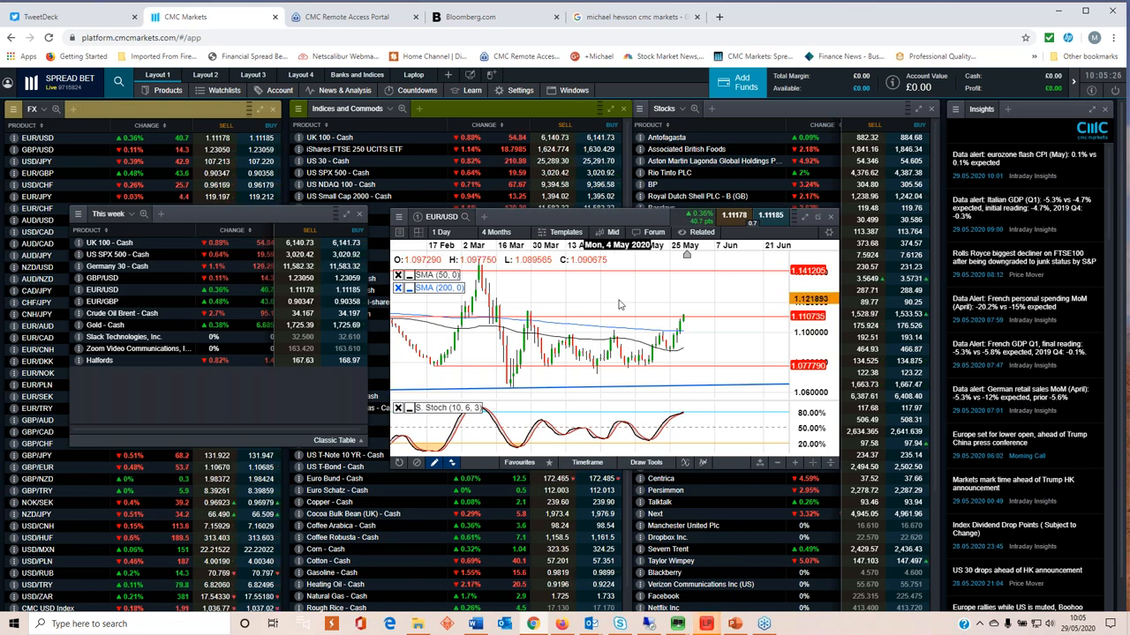
Step: Close the EUR/USD chart, leaving the FX, Indices, Stocks and This week watchlists
click(498, 233)
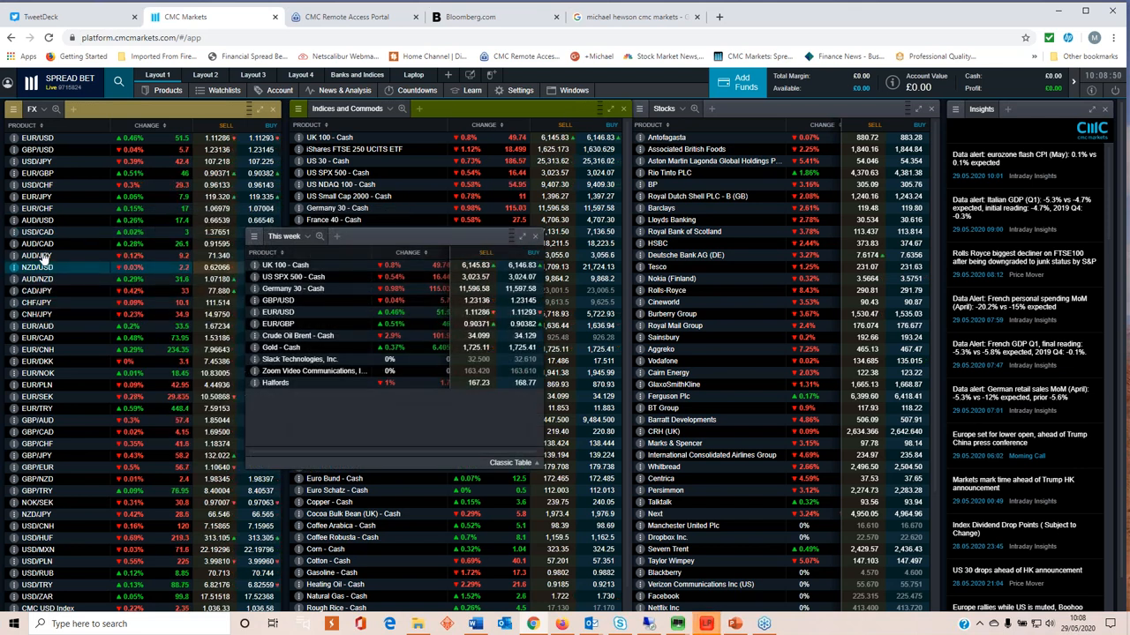
click(37, 215)
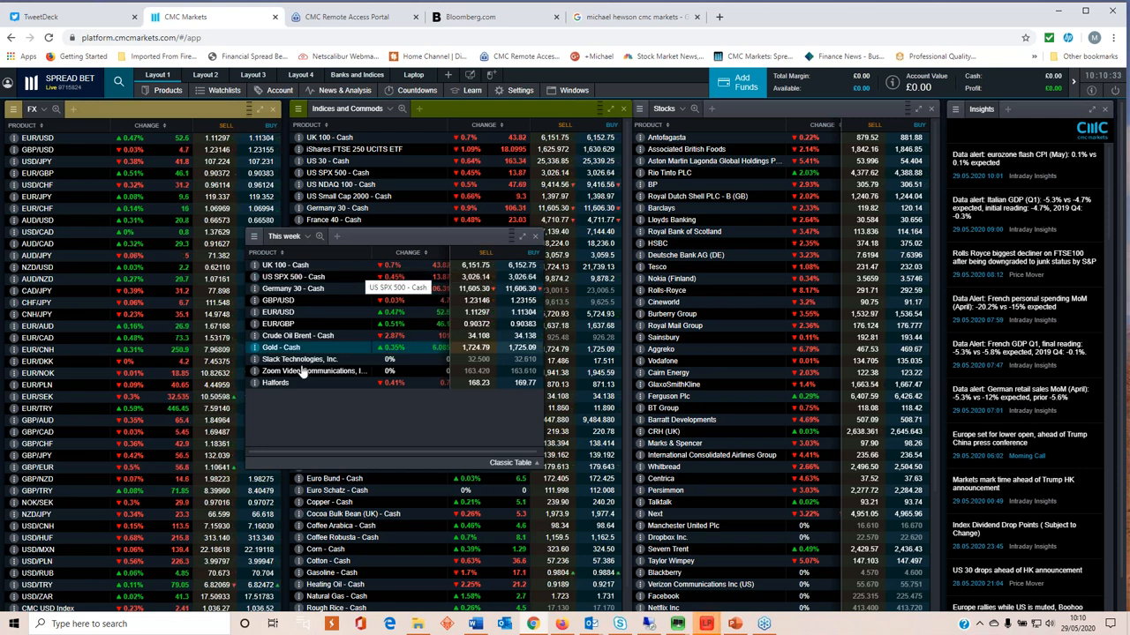
Step: Show the Halfords chart from the This week watchlist on the 2 Years timeframe
click(275, 381)
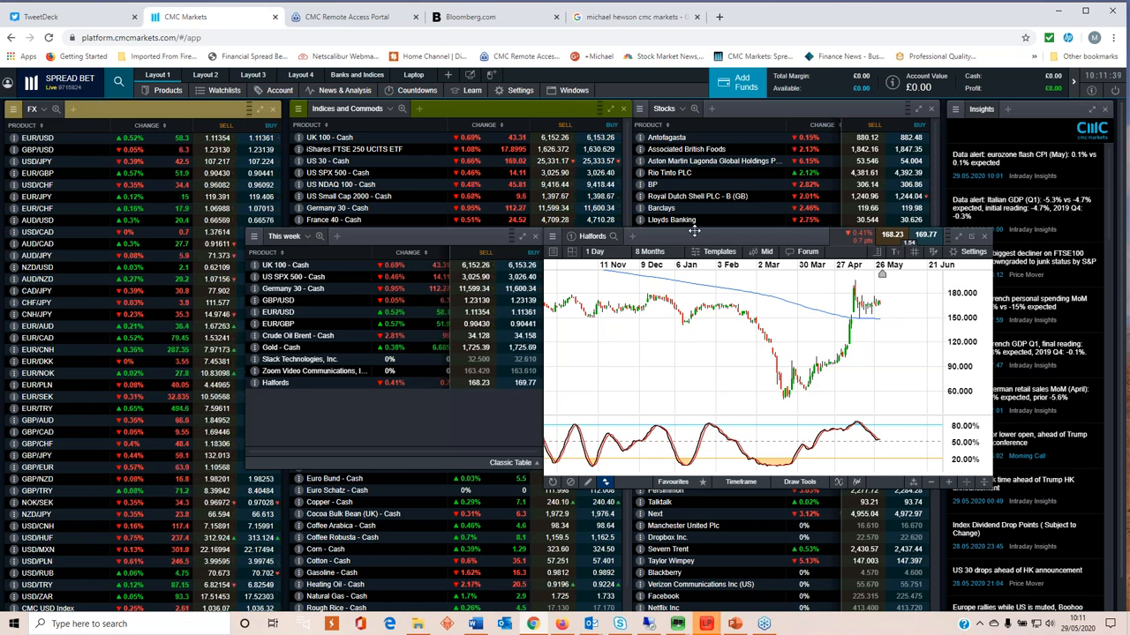
mouse_move(752, 390)
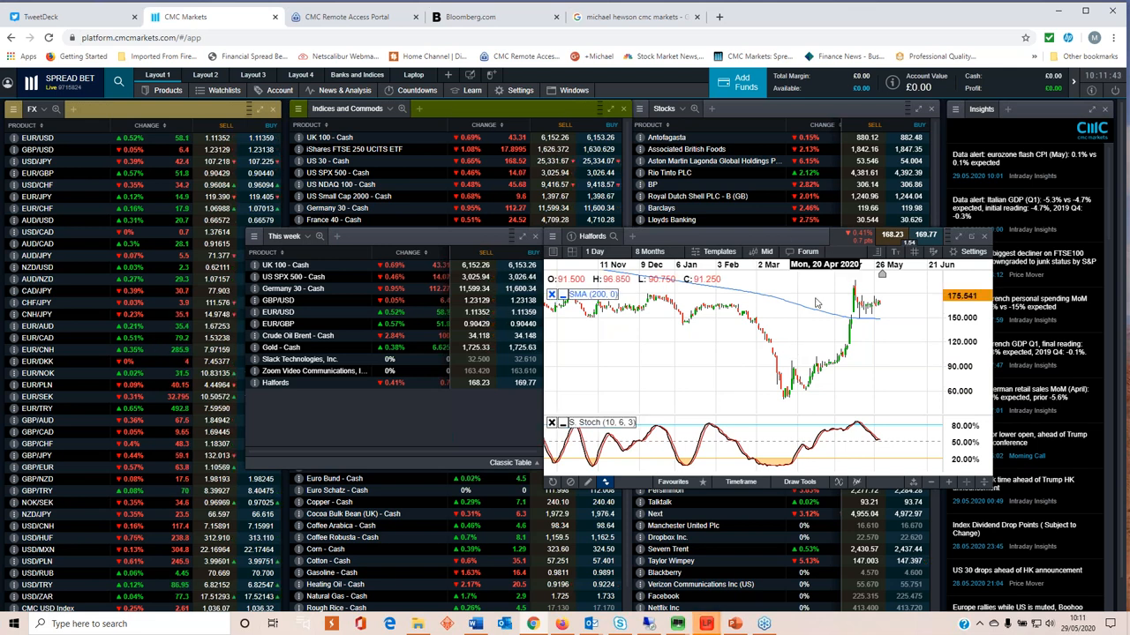
click(650, 251)
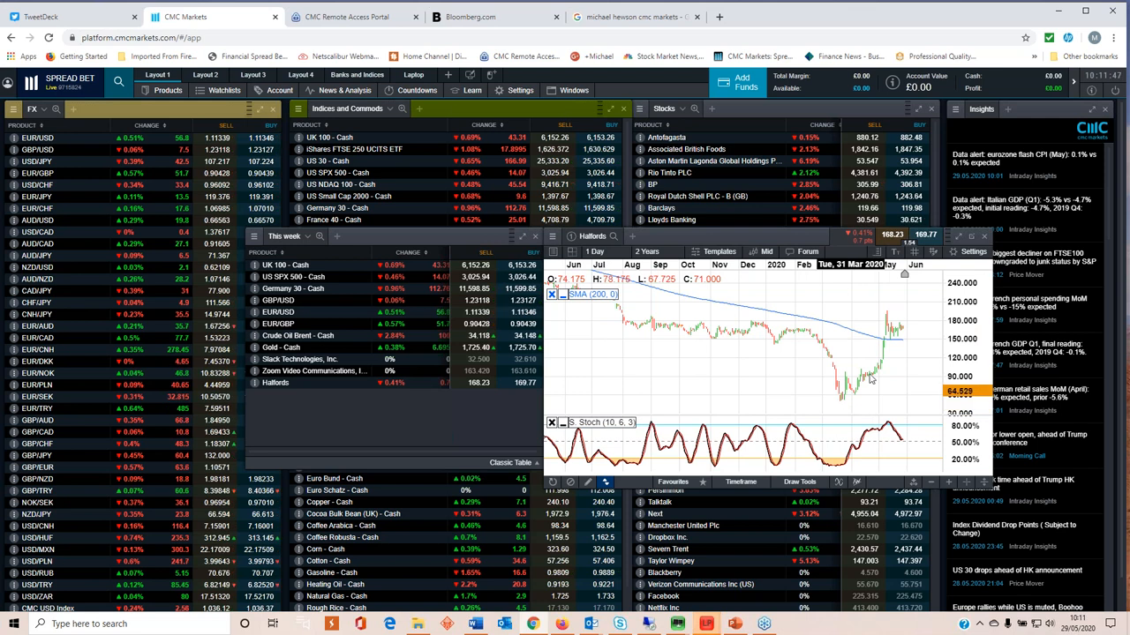
mouse_move(884, 349)
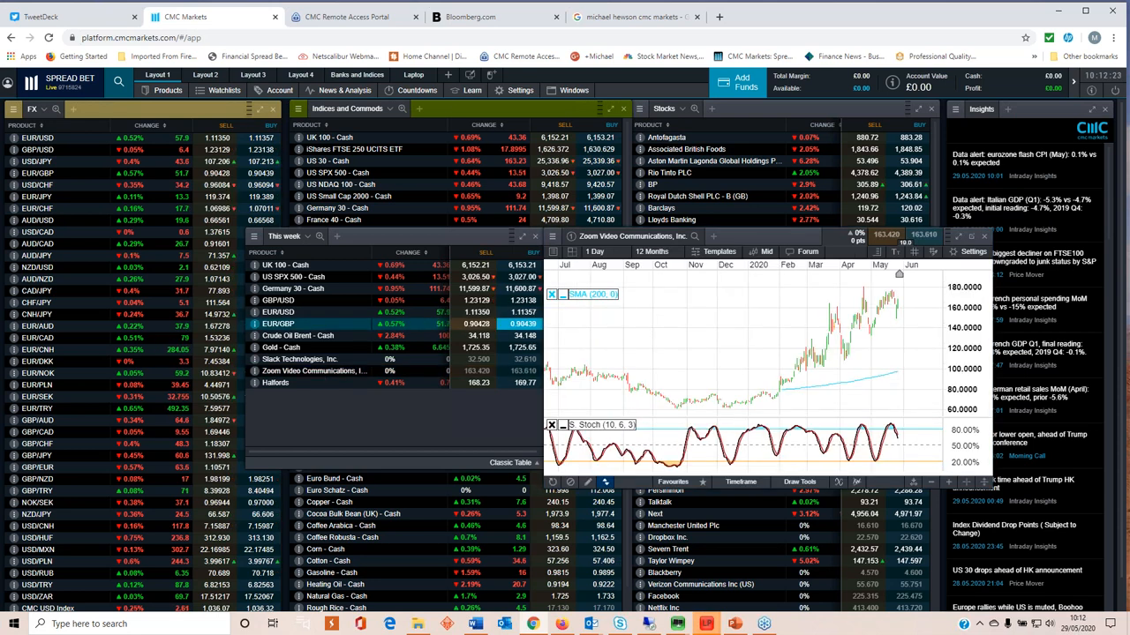
mouse_move(674, 338)
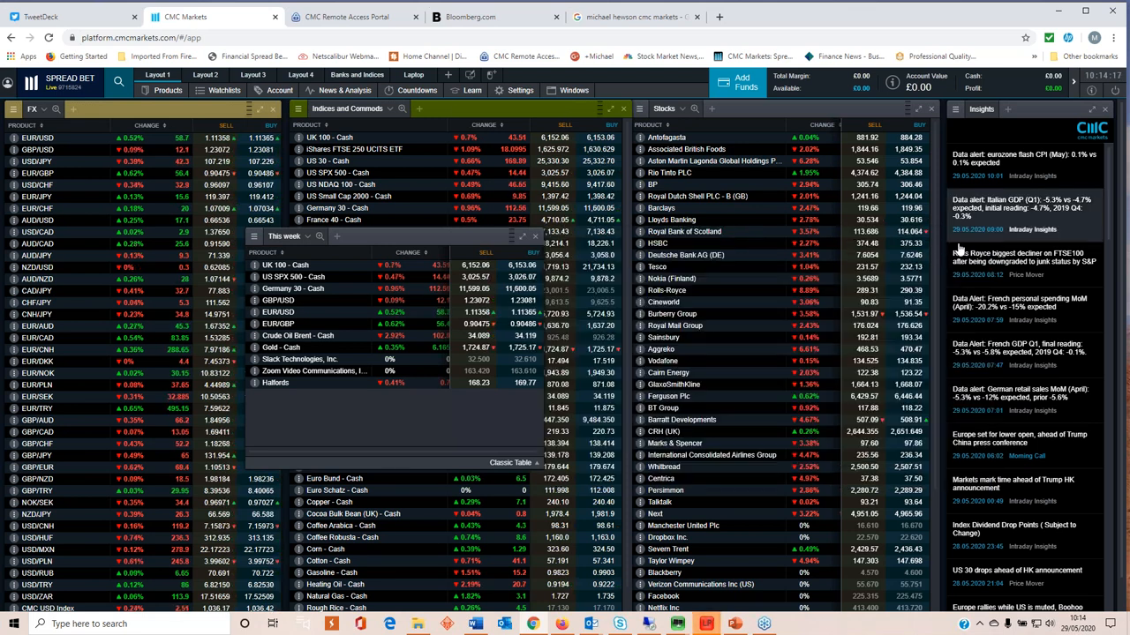
click(300, 361)
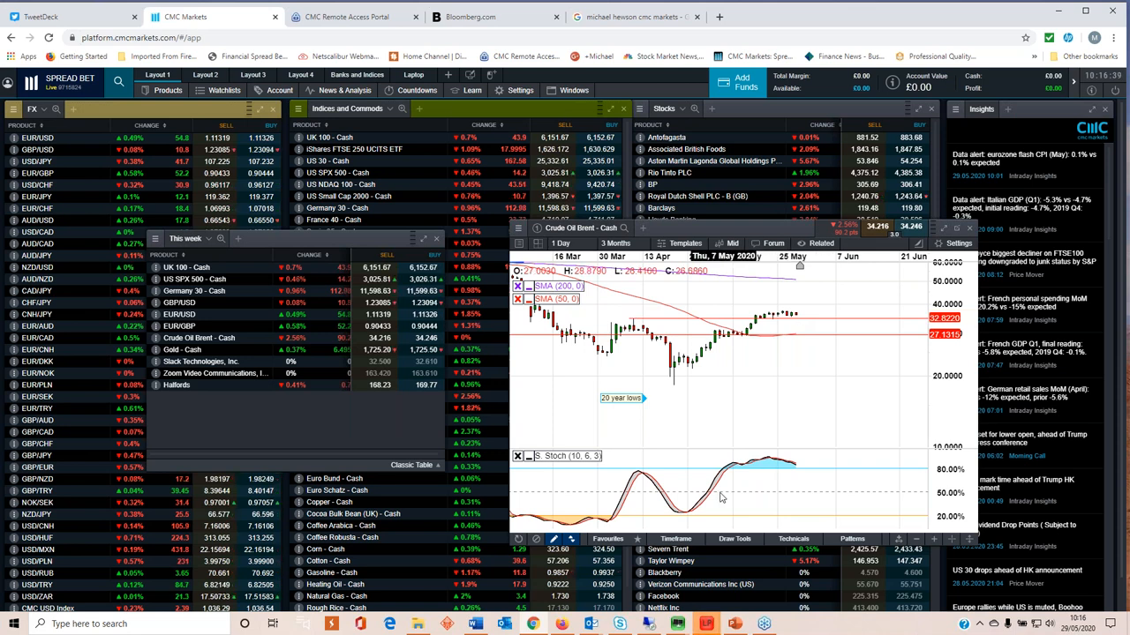
mouse_move(758, 468)
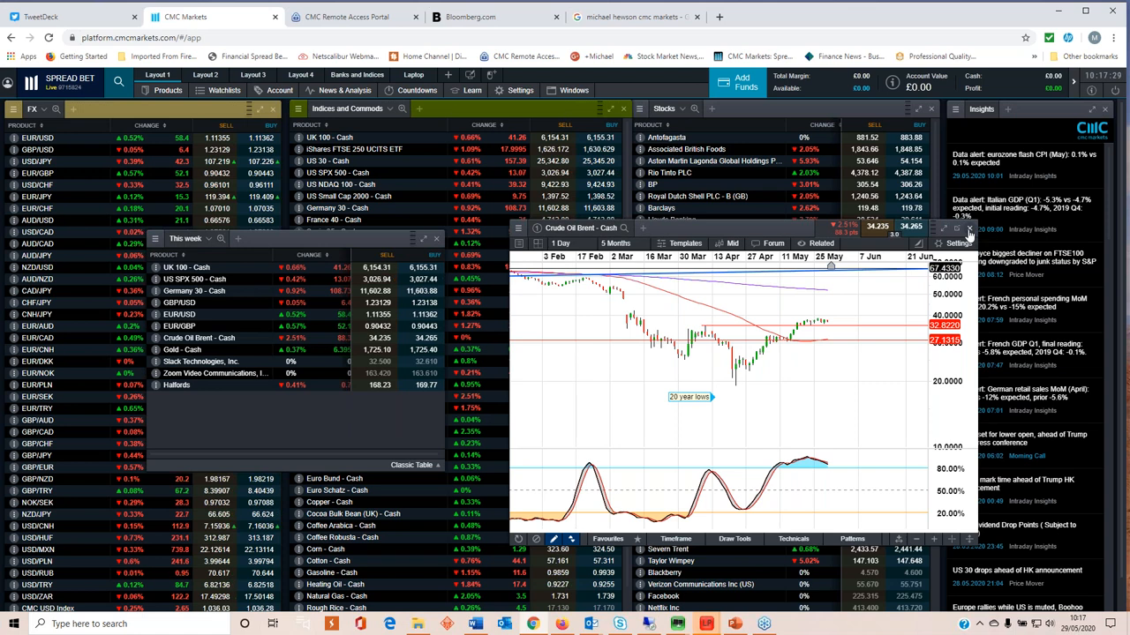
Step: Choose Duplicate Slide Show so the Weekly market update title slide fills the screen
click(180, 349)
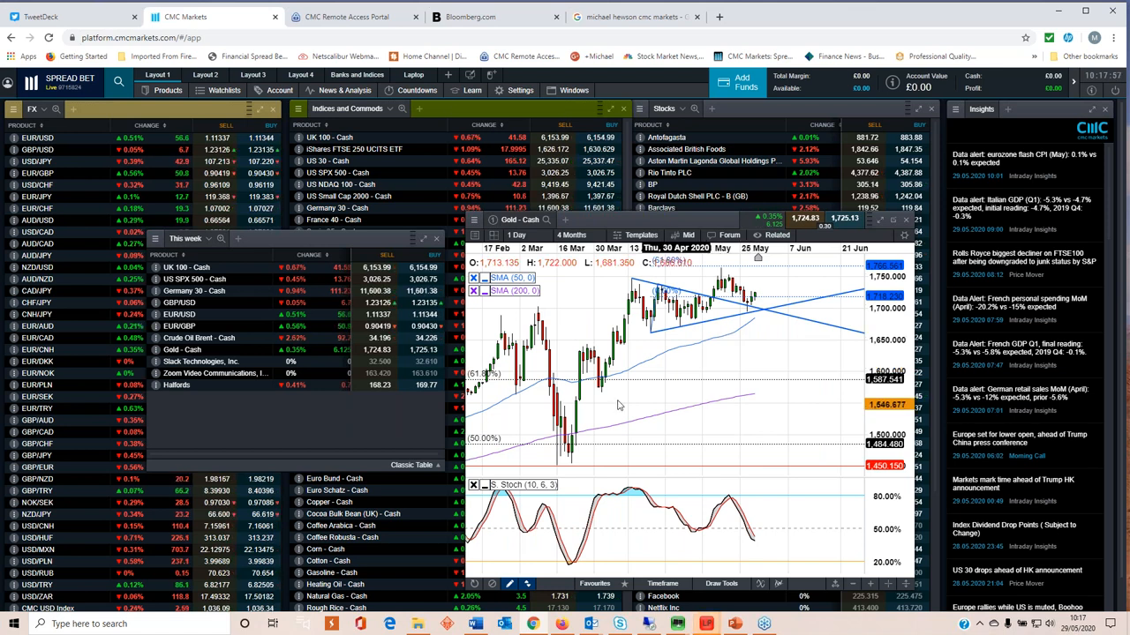
mouse_move(715, 337)
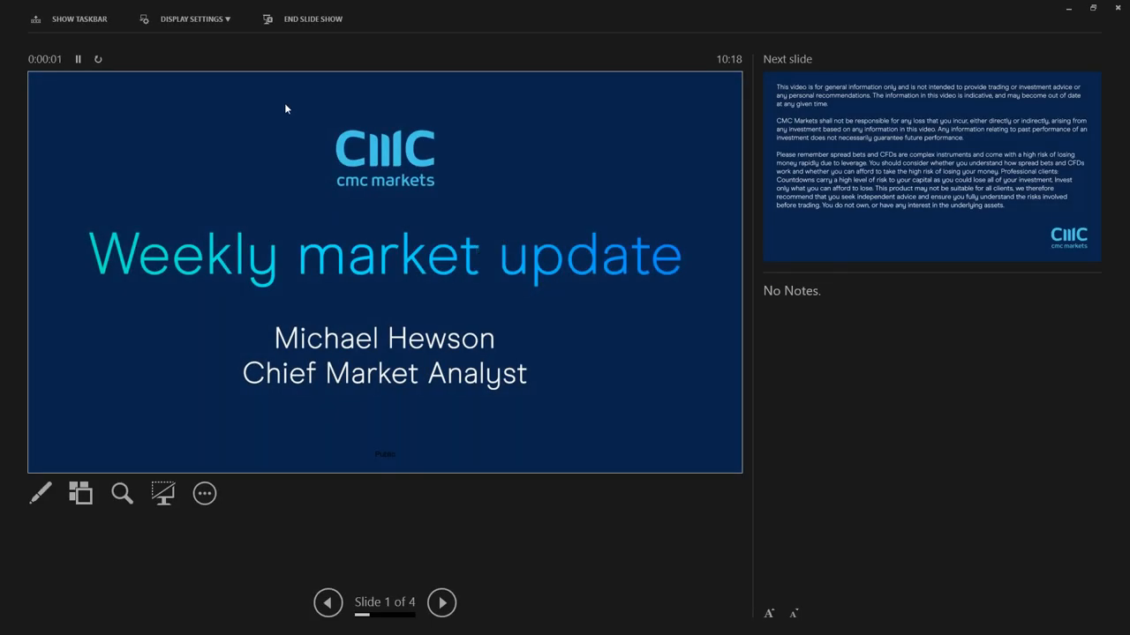
click(194, 20)
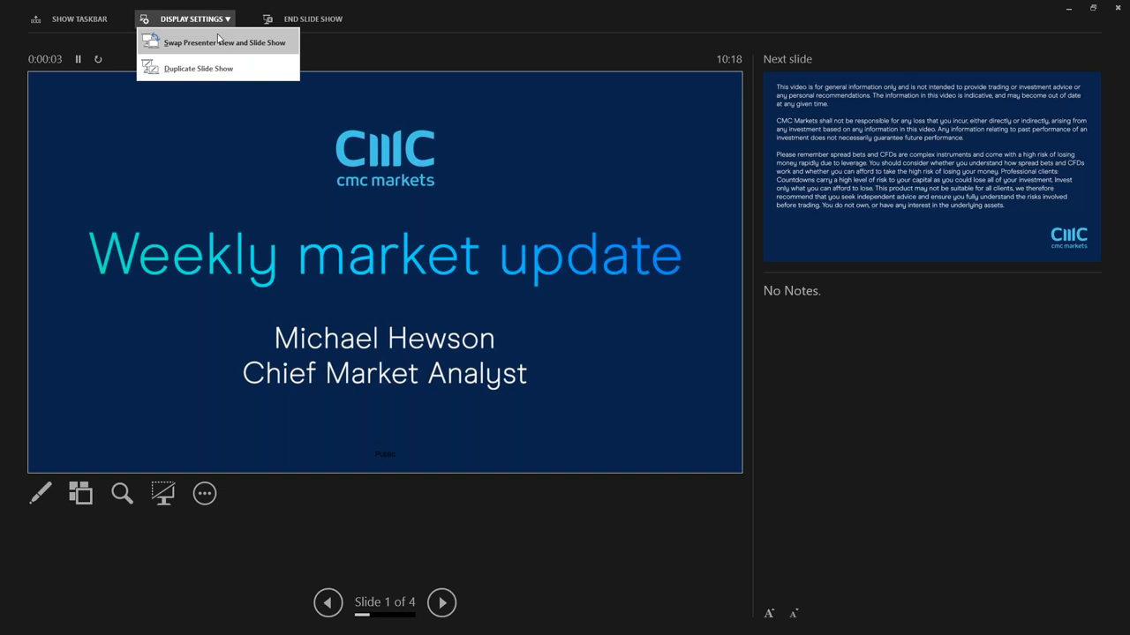
click(223, 42)
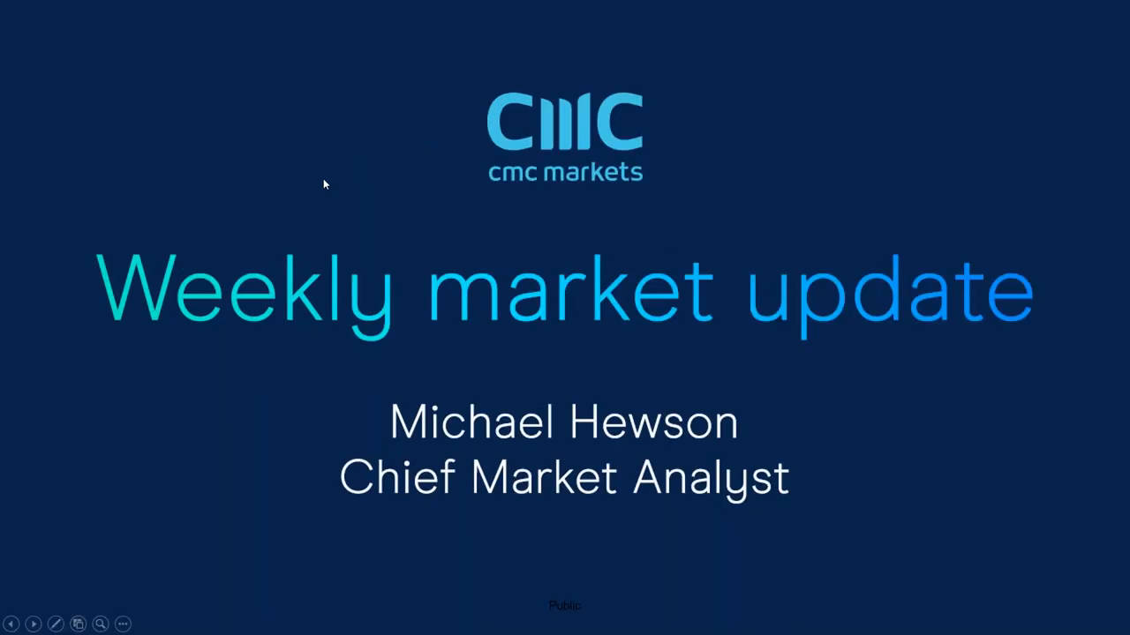
mouse_move(339, 233)
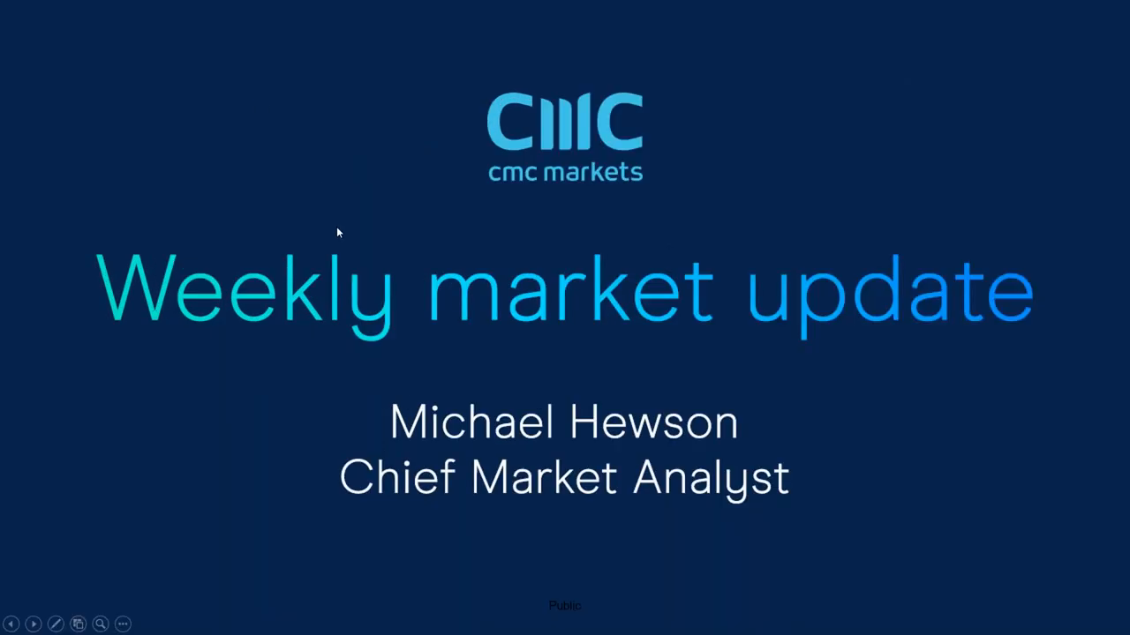